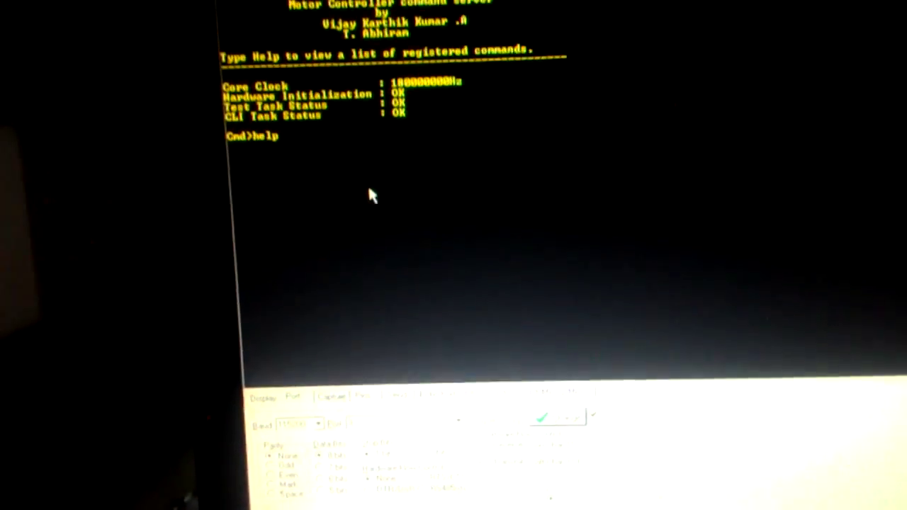
Run 'help' to list the registered commands, then enter a reset so the startup banner reappears.
key("Return")
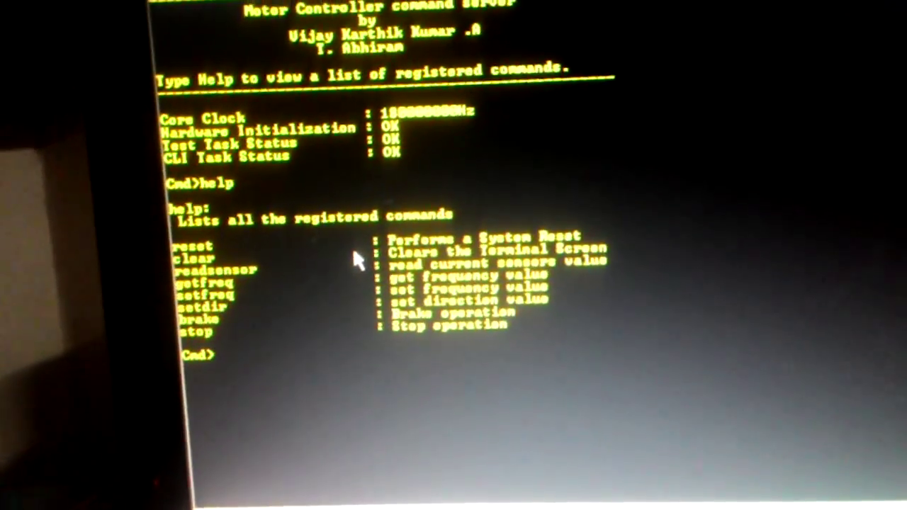
type("re")
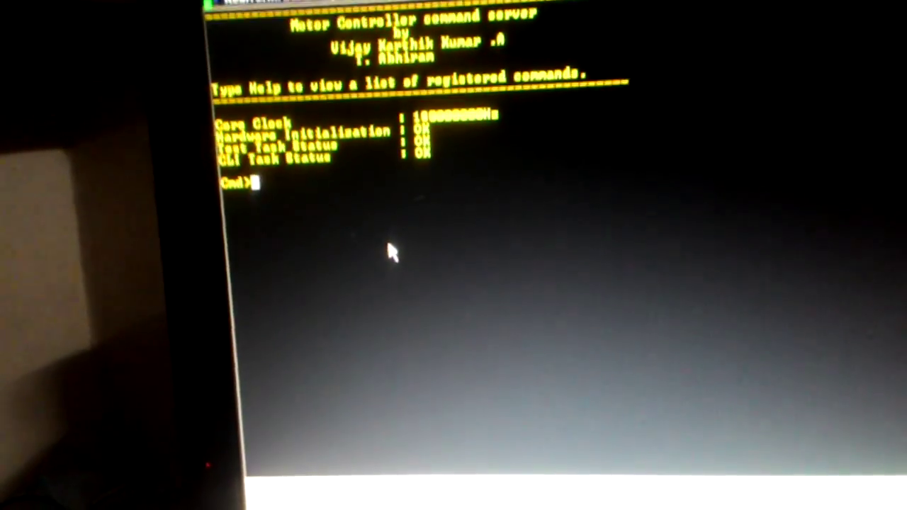
List the commands again with 'help', then wipe the terminal with 'clear' and begin a new command.
type("help")
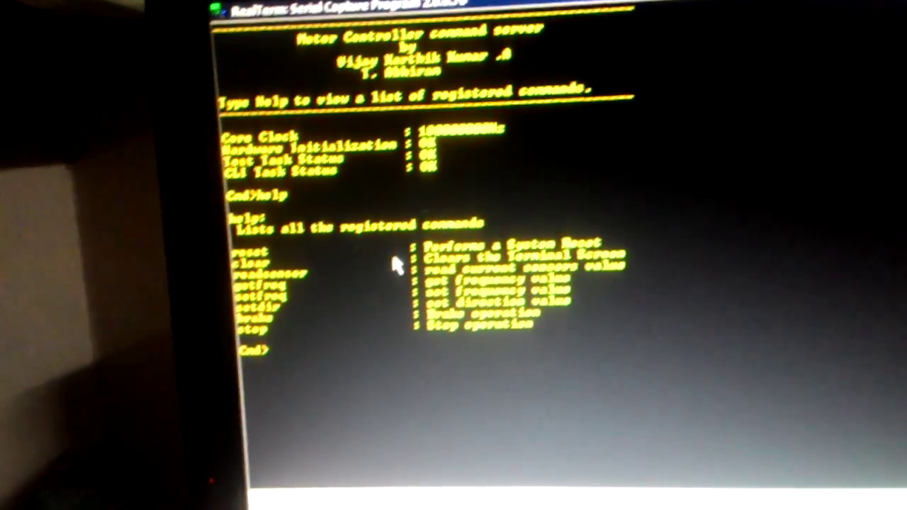
type("clear")
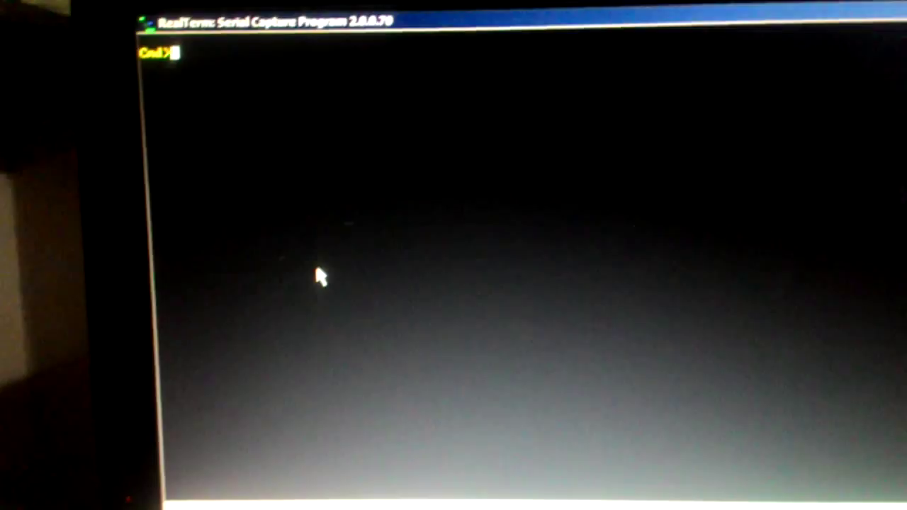
type("Dres")
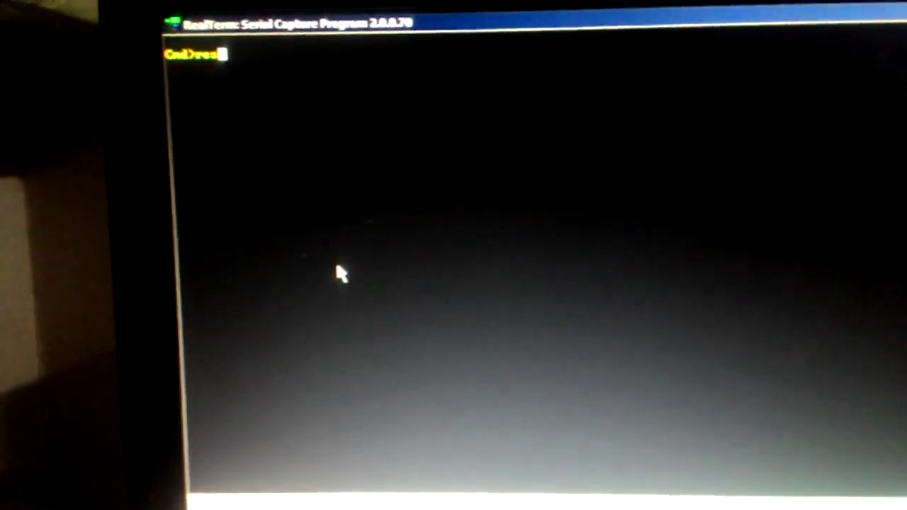